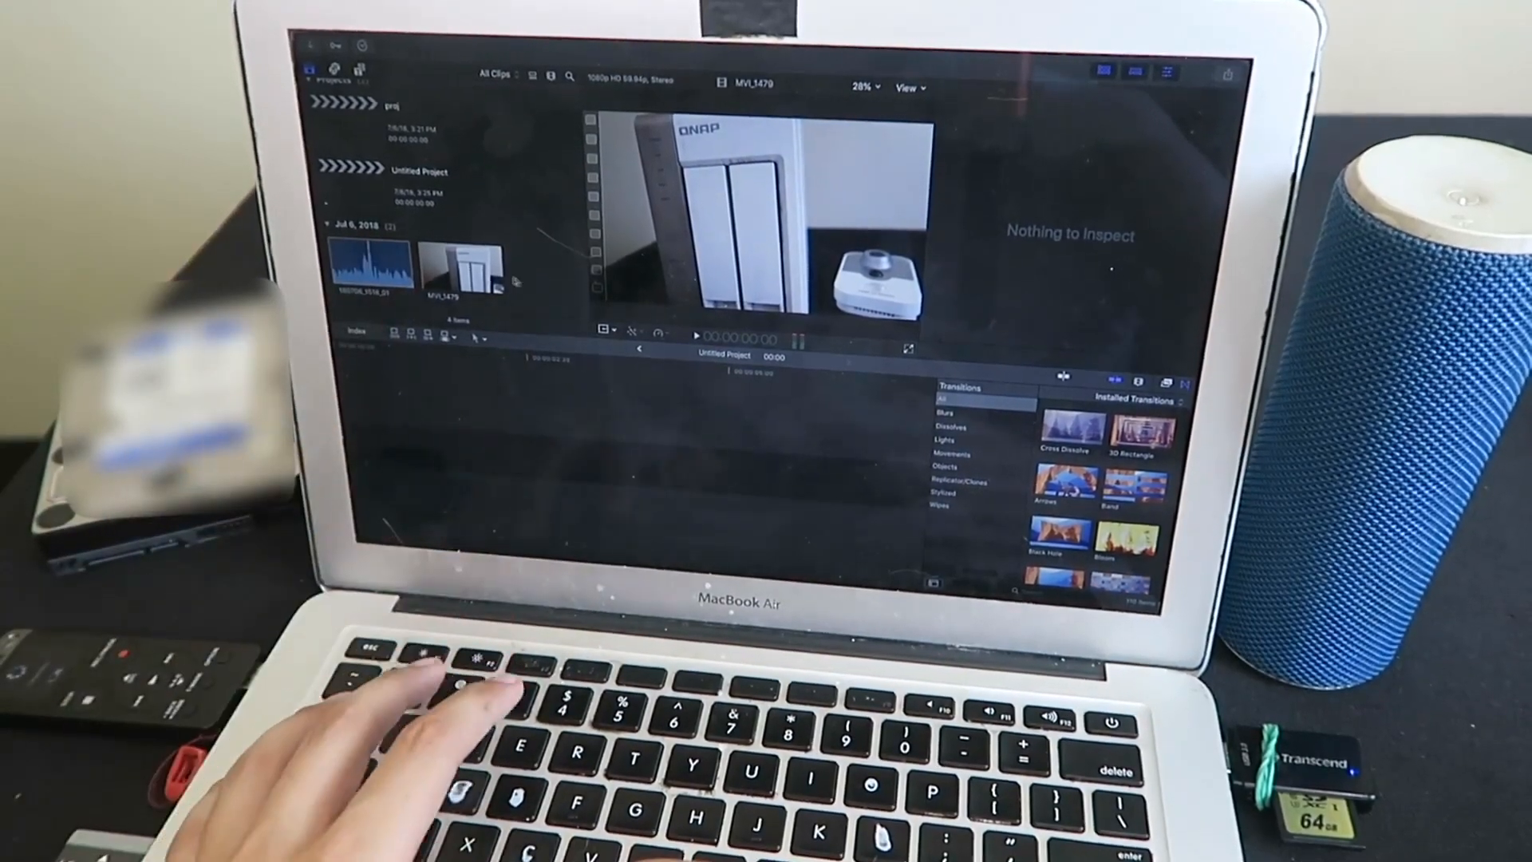
# Step: Synchronize the camera clip with the external-mic recording and expand its audio on the timeline
pyautogui.rightClick(459, 264)
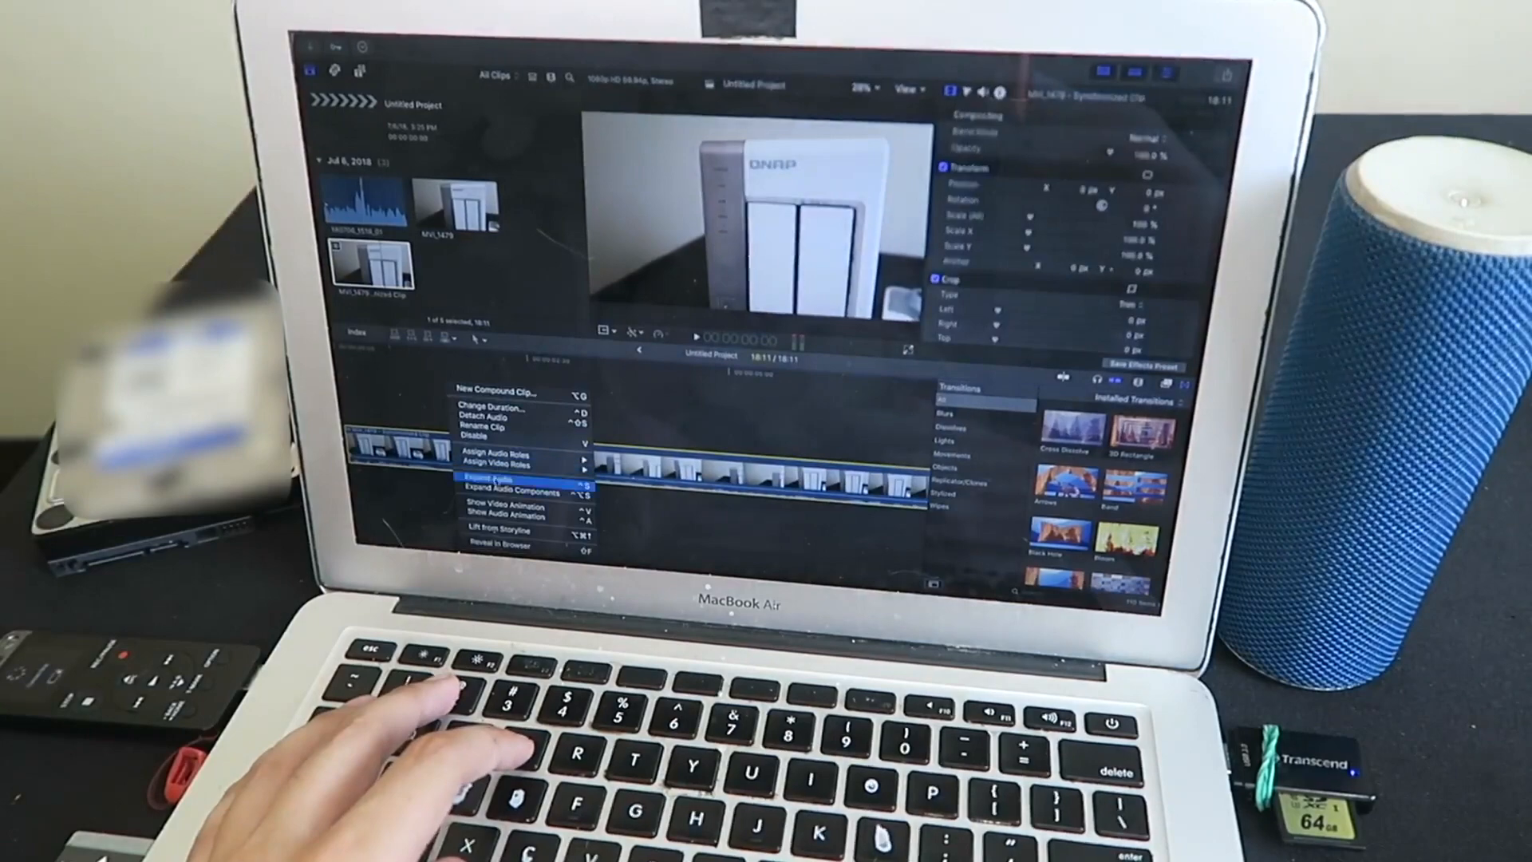
pyautogui.click(488, 479)
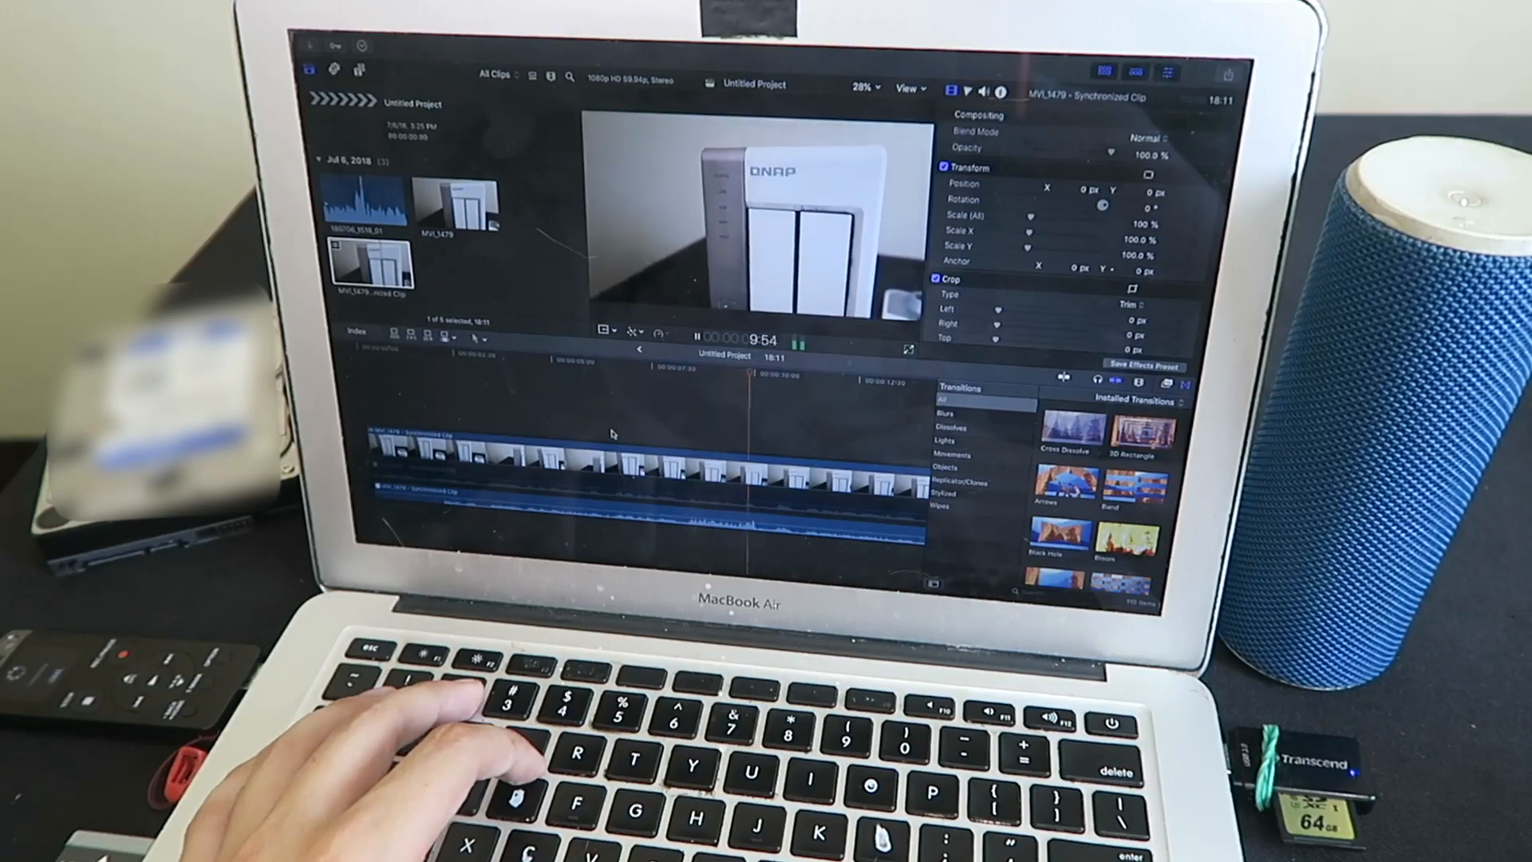
# Step: Stop playback and bring street clip MVI_1429 into the project timeline
pyautogui.press('space')
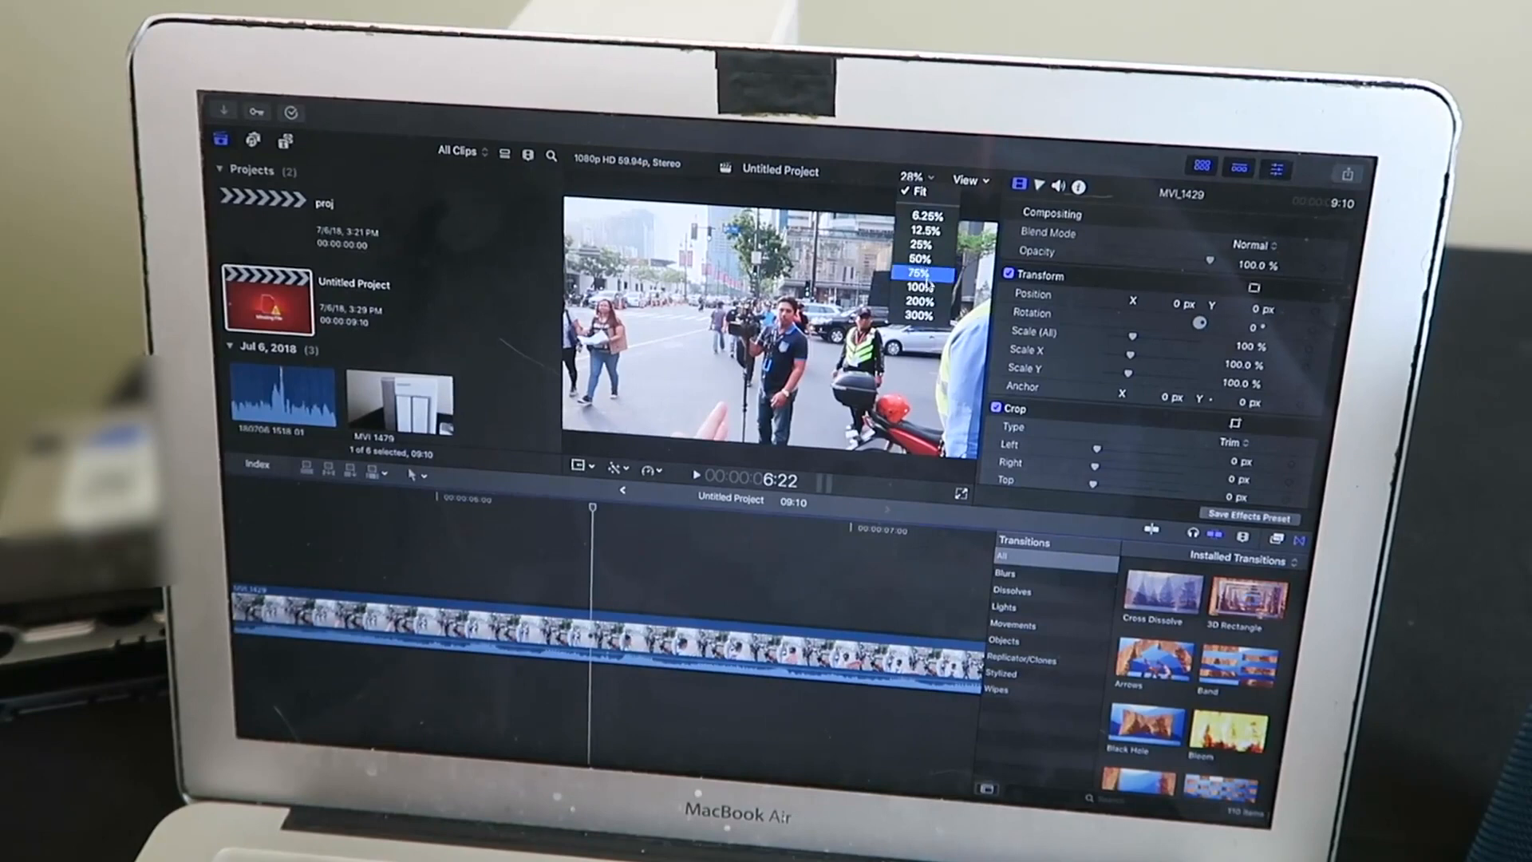
# Step: Set the viewer to 100% and apply the Censor effect from the Effects browser
pyautogui.click(920, 300)
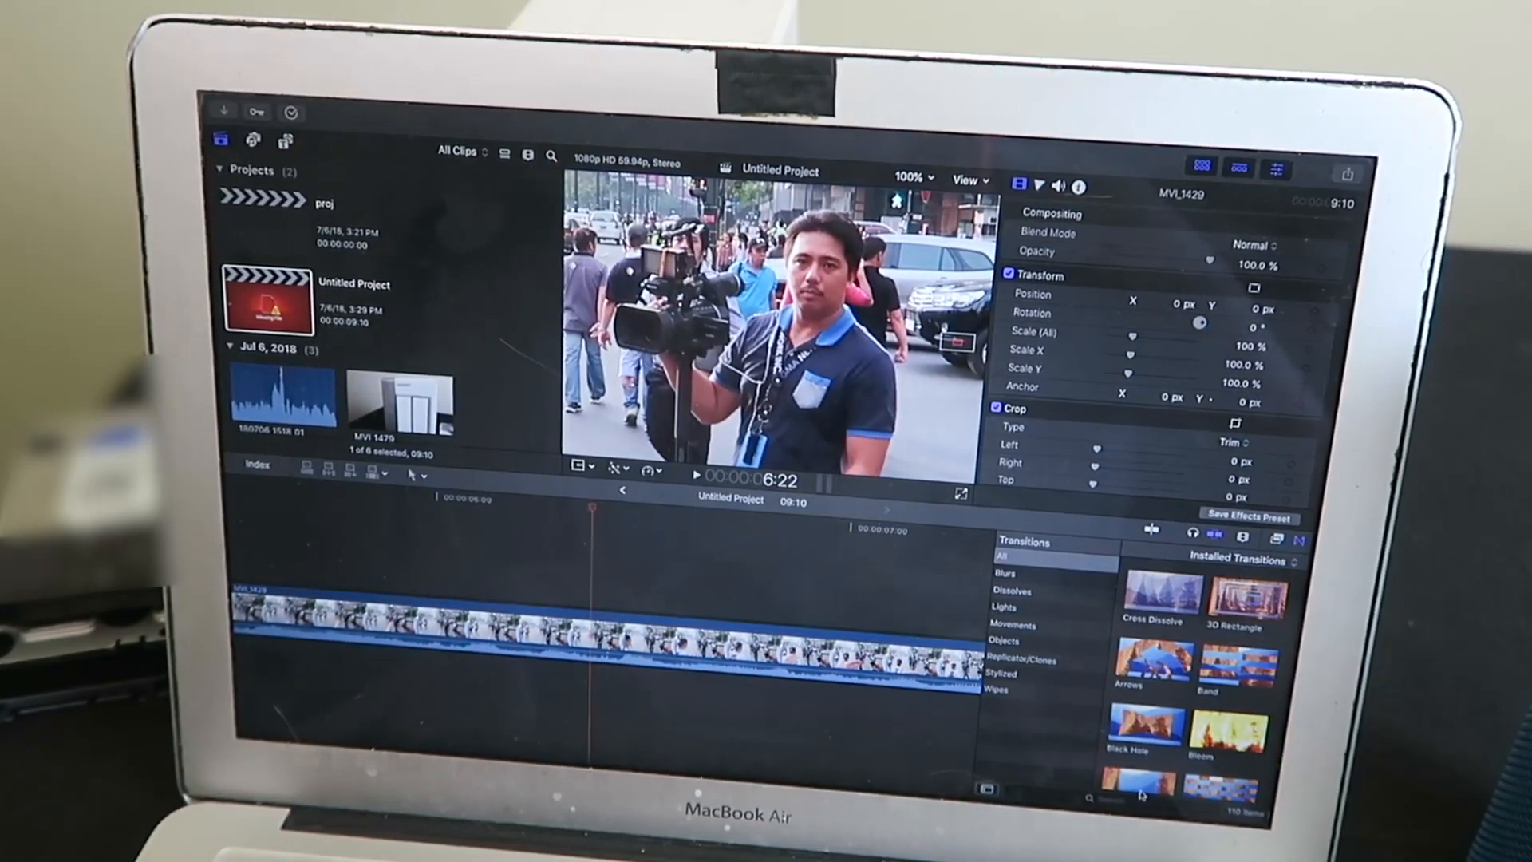
pyautogui.click(1242, 539)
pyautogui.write('cens')
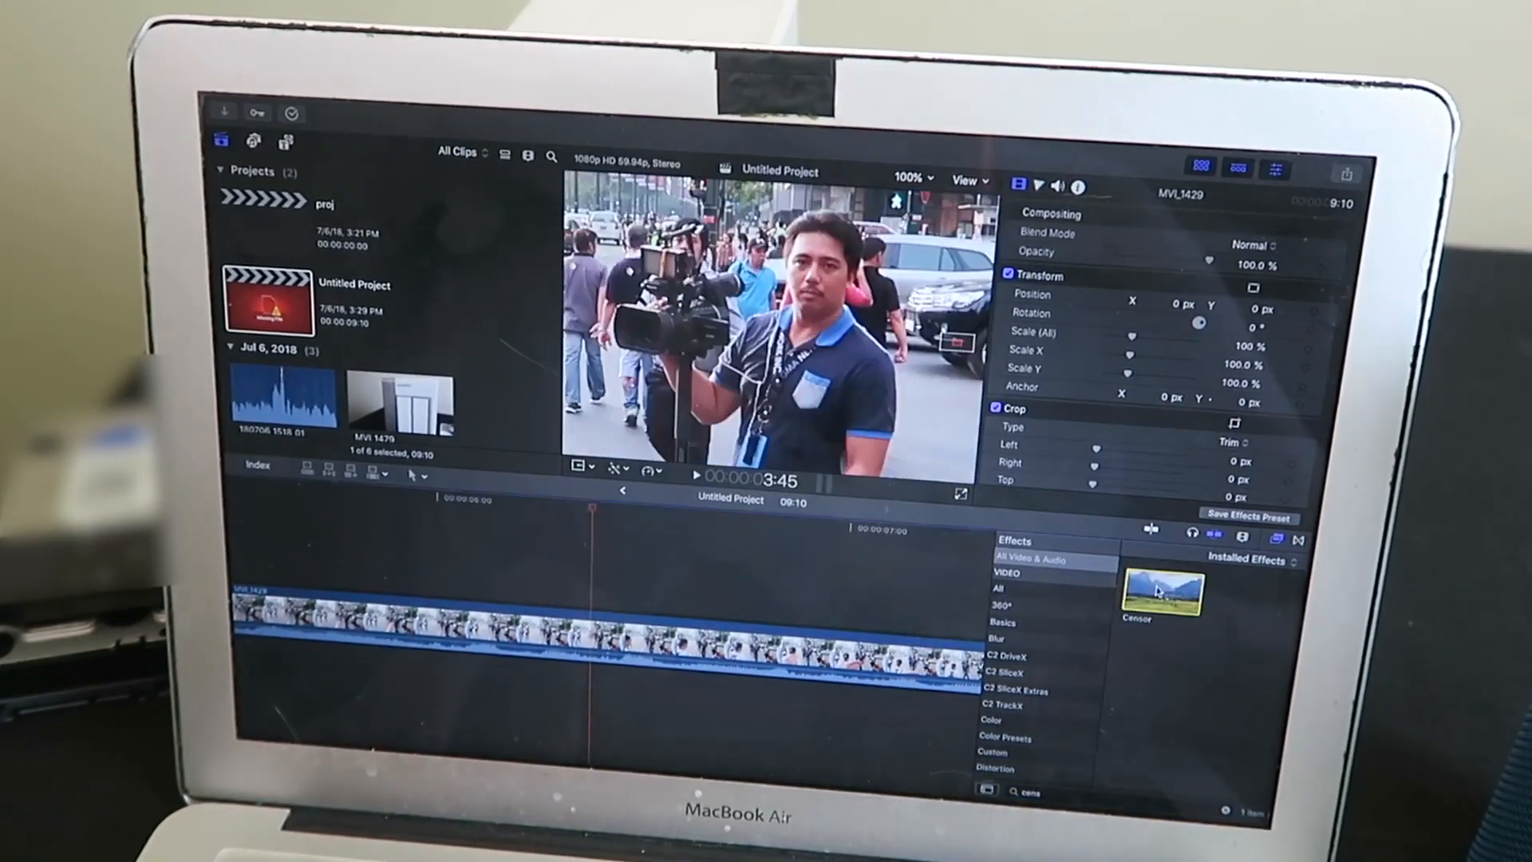
pyautogui.doubleClick(1161, 589)
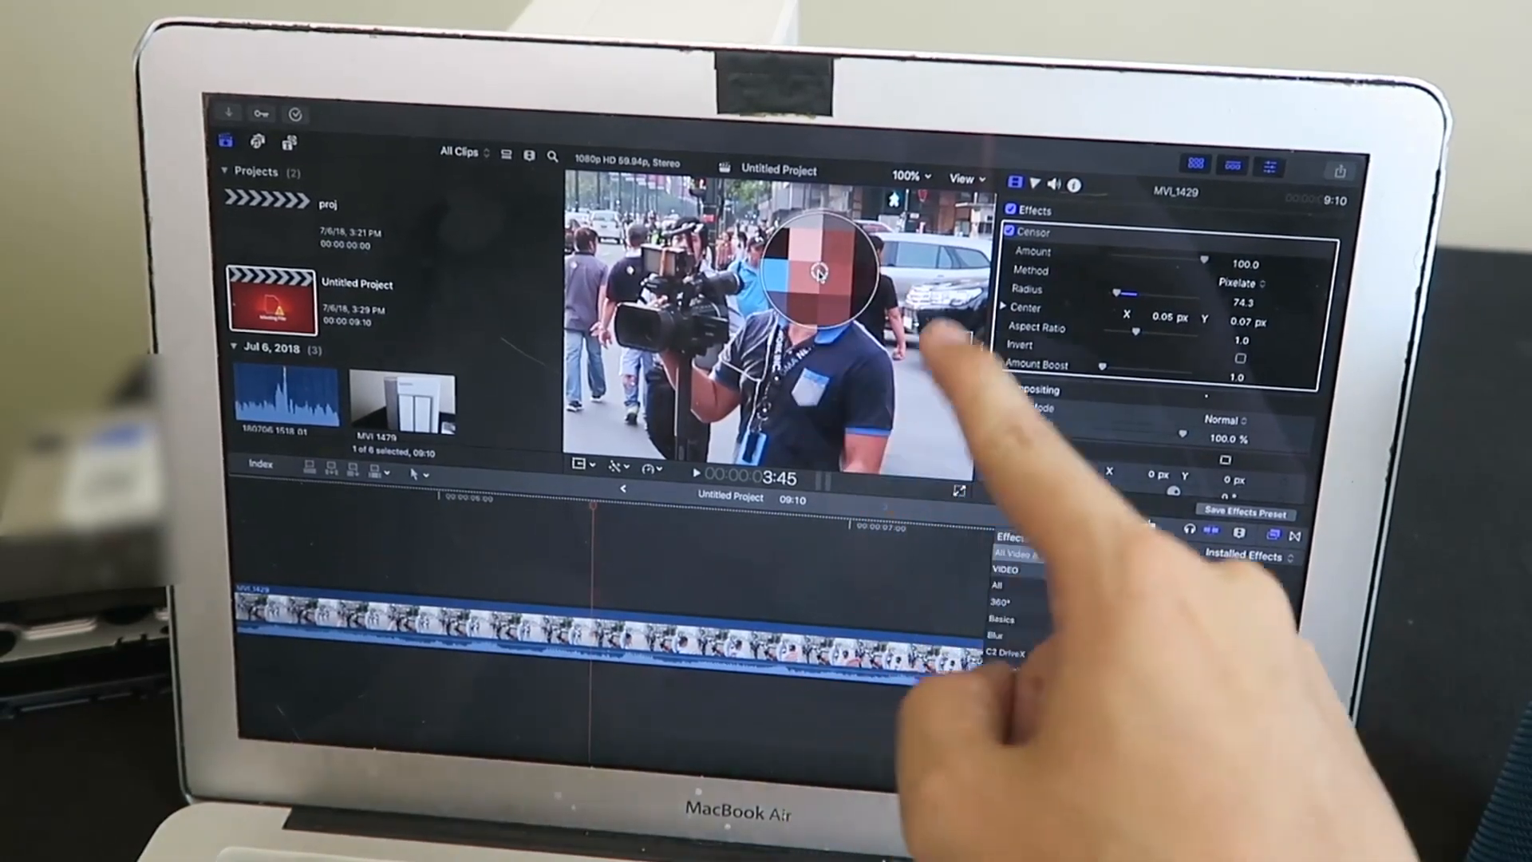
# Step: Switch the Censor Method to Blur with Amount 30 in the Inspector
pyautogui.click(1241, 284)
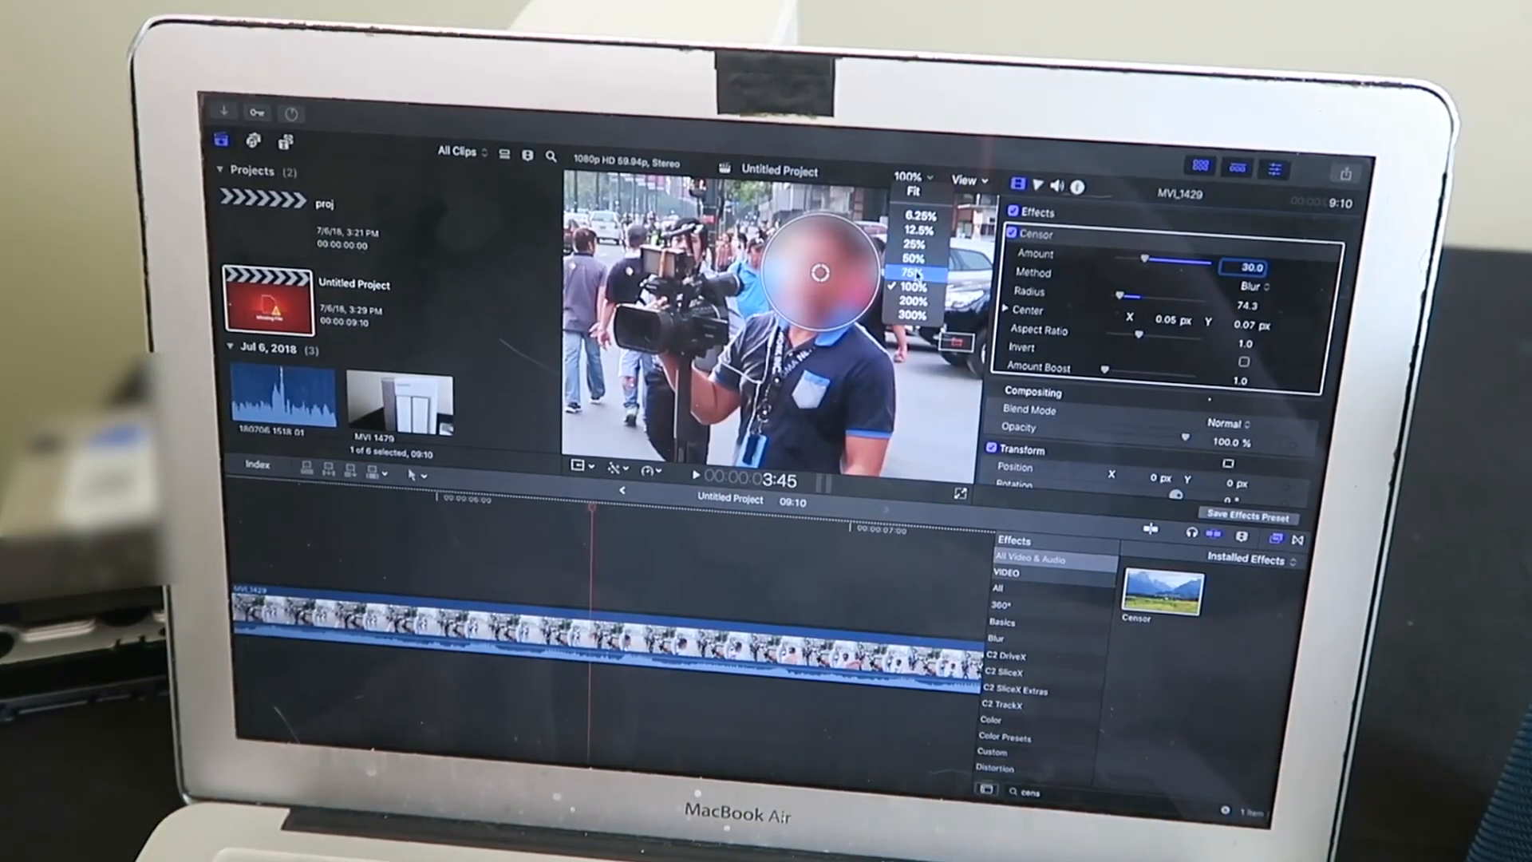
# Step: Set the viewer zoom to 75% and play the street clip to review the blur
pyautogui.click(910, 265)
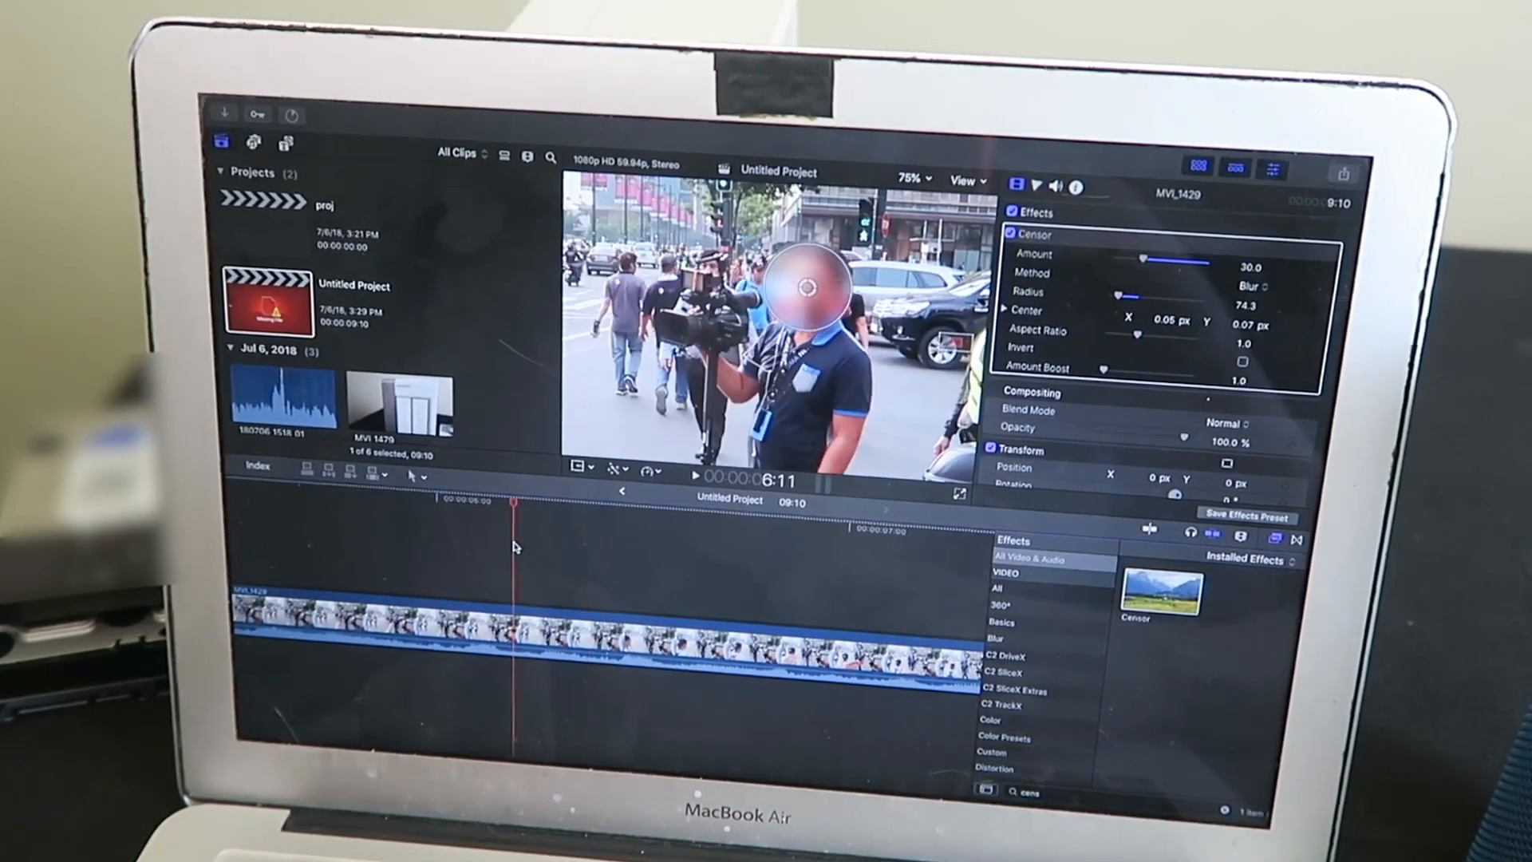
pyautogui.click(695, 478)
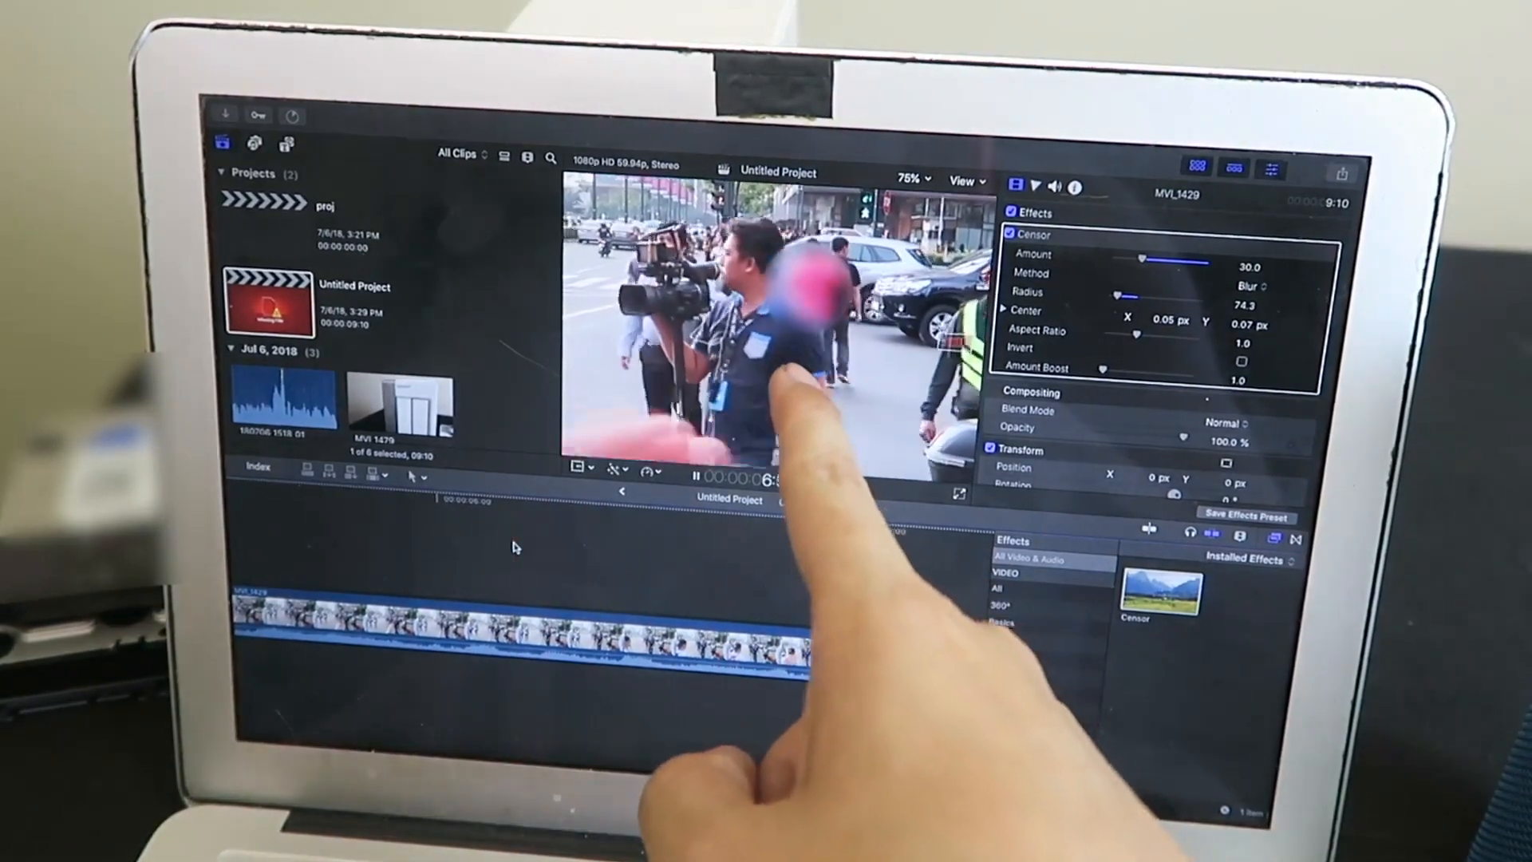